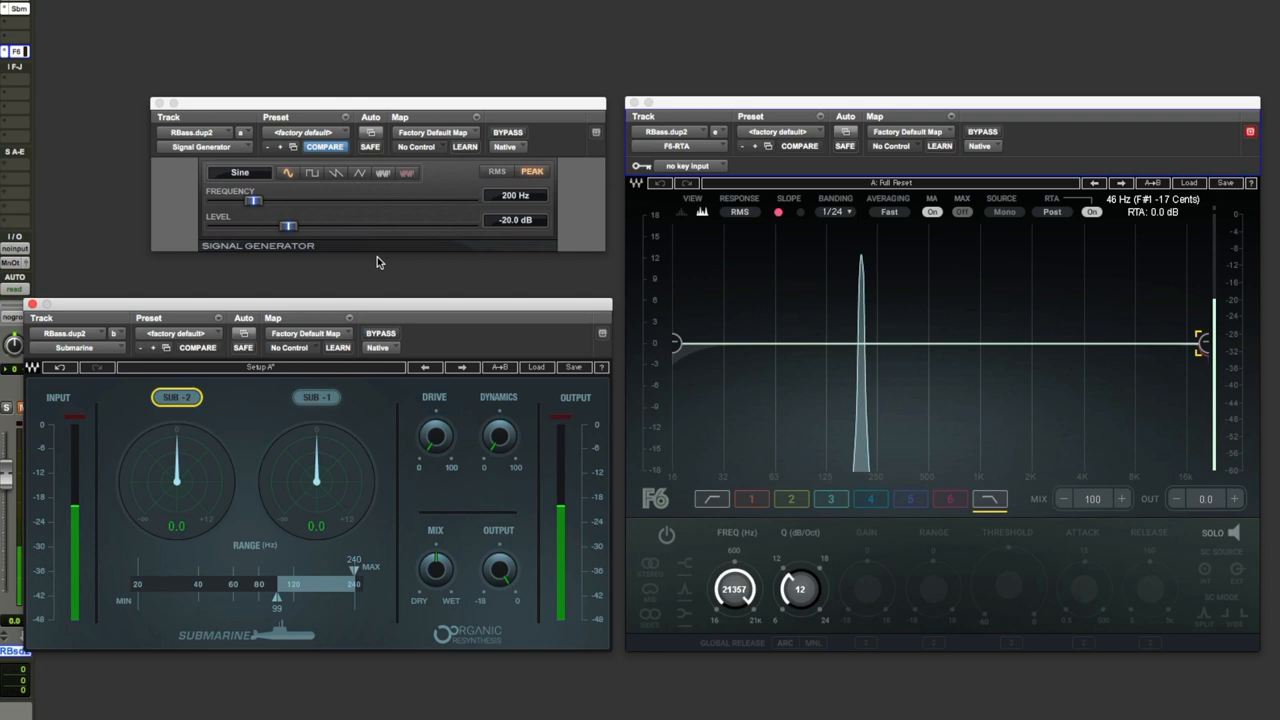
{"action": "mouse_move", "coordinate": [494, 468]}
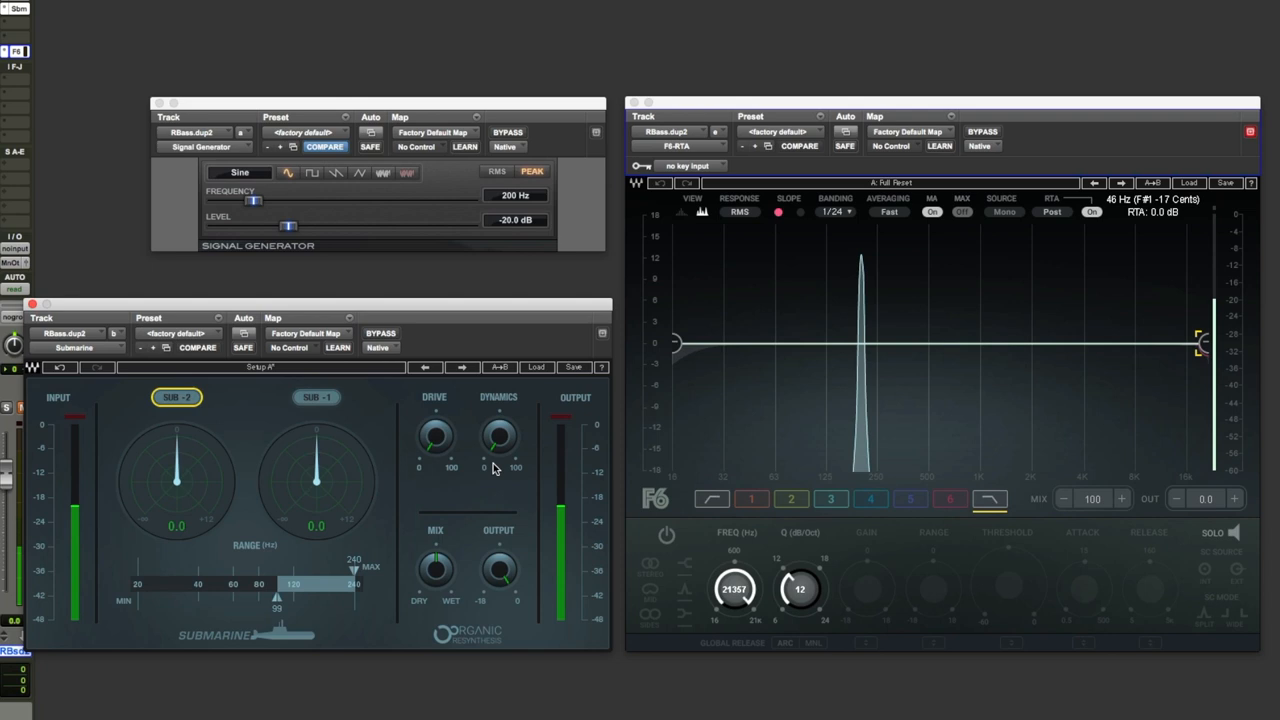